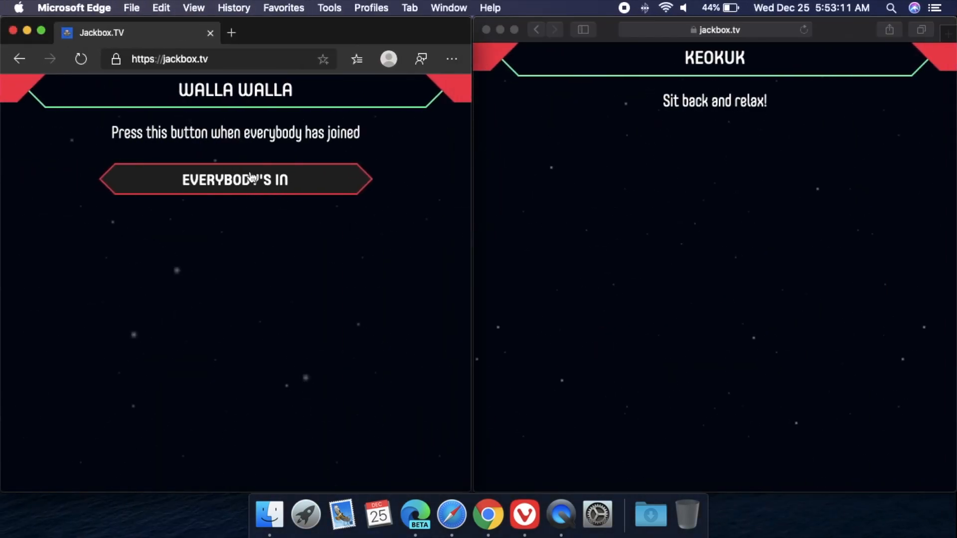
Step: Confirm everybody's in on the host phone and skip the tutorials
{"action": "left_click", "coordinate": [235, 180]}
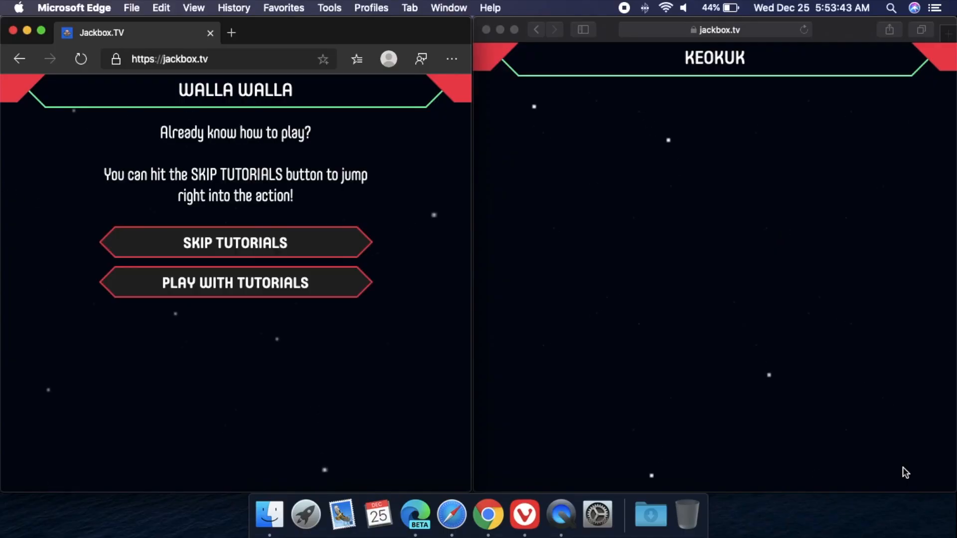
{"action": "mouse_move", "coordinate": [296, 247]}
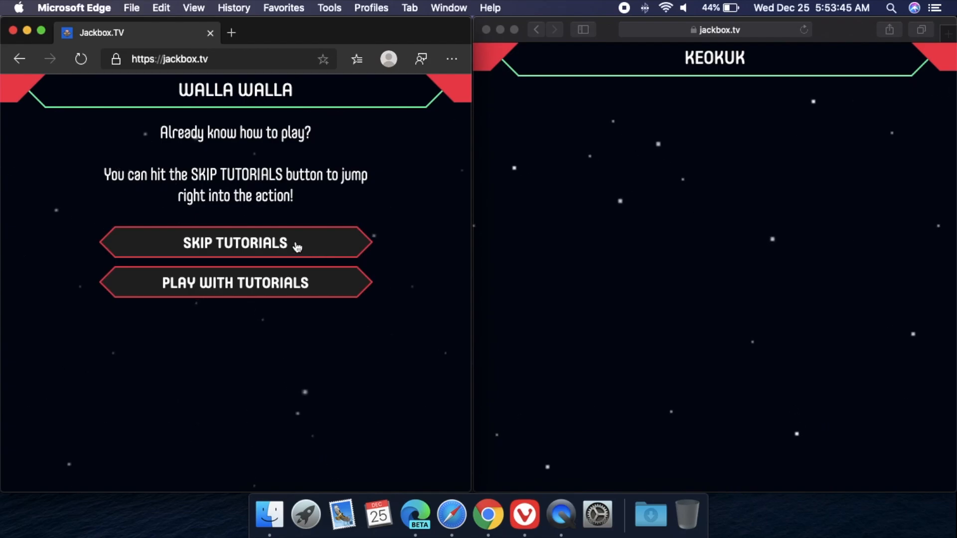
{"action": "left_click", "coordinate": [235, 242]}
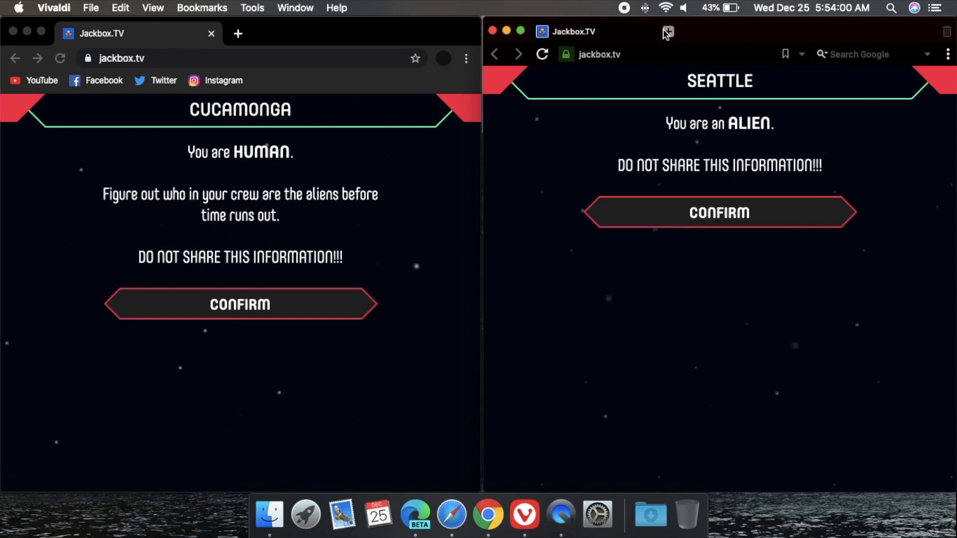
Step: Confirm the secret Human and Alien role messages for both players
{"action": "left_click", "coordinate": [666, 31]}
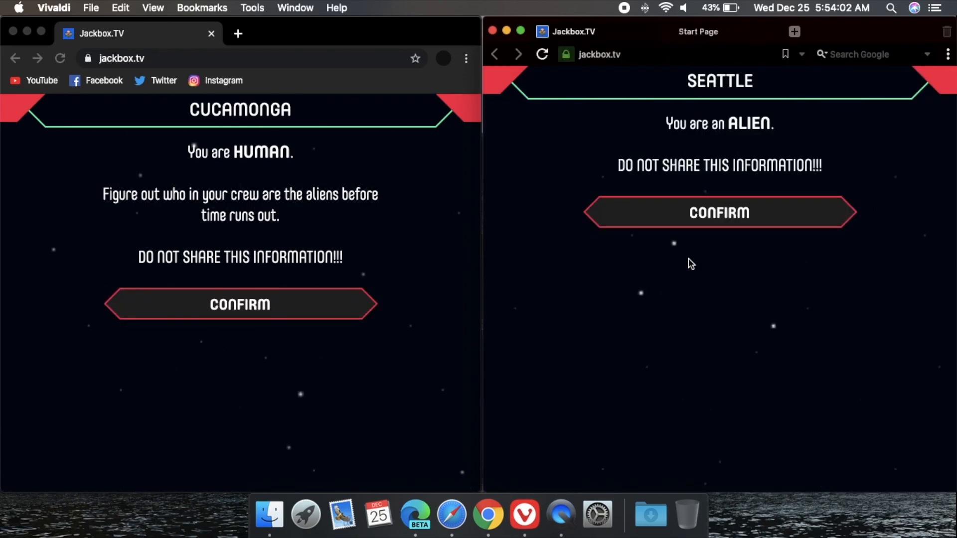
{"action": "left_click", "coordinate": [239, 304]}
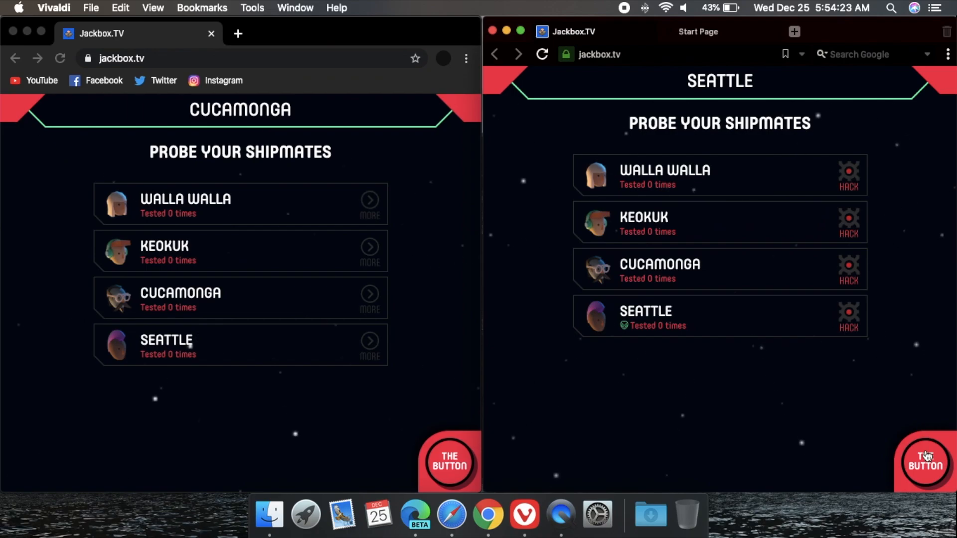
Step: Push The Button, pick Walla Walla for isolation, begin the vote, and vote YES
{"action": "left_click", "coordinate": [924, 463]}
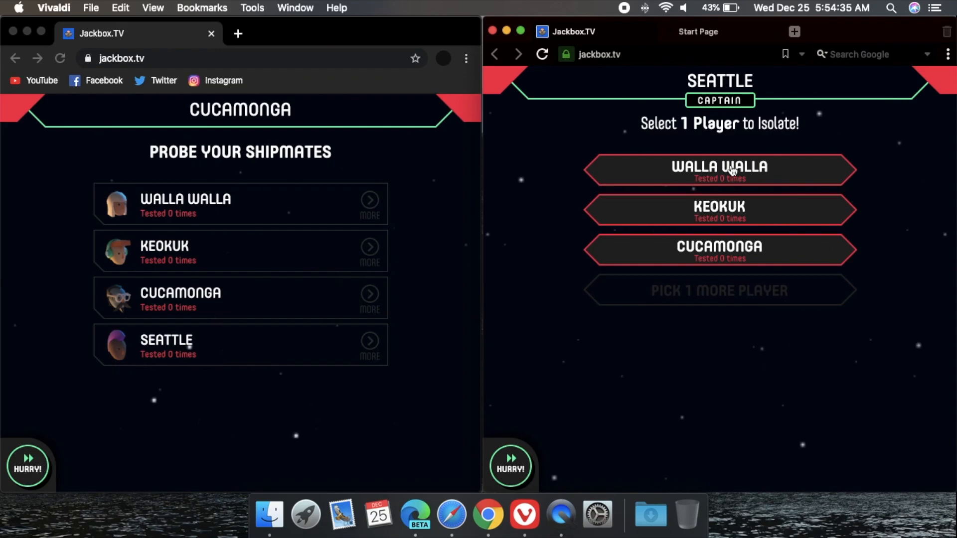
{"action": "left_click", "coordinate": [718, 170]}
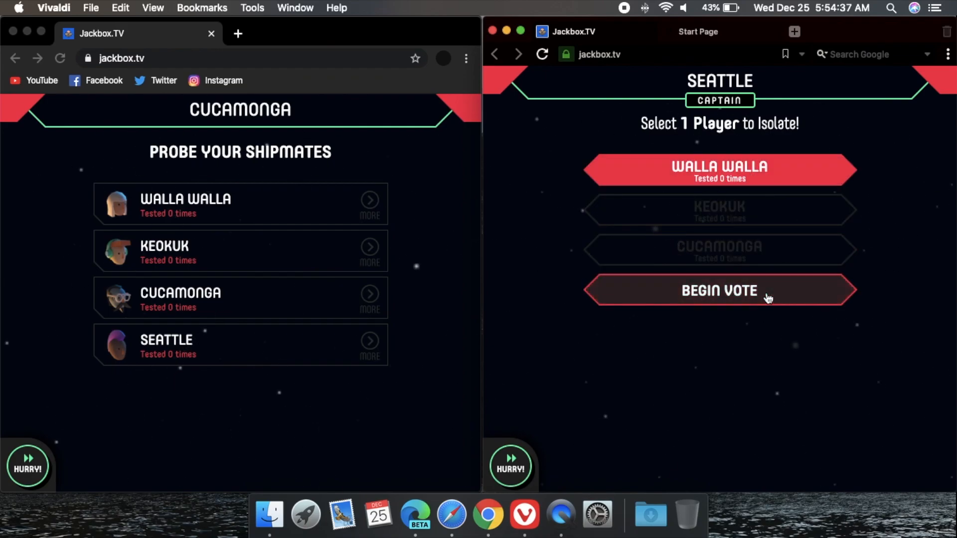
{"action": "left_click", "coordinate": [718, 290]}
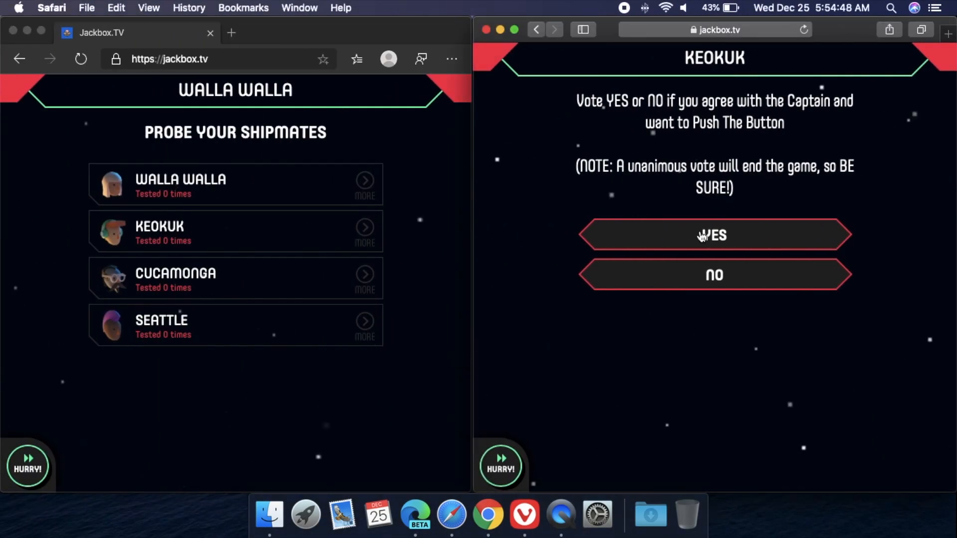
{"action": "left_click", "coordinate": [712, 235]}
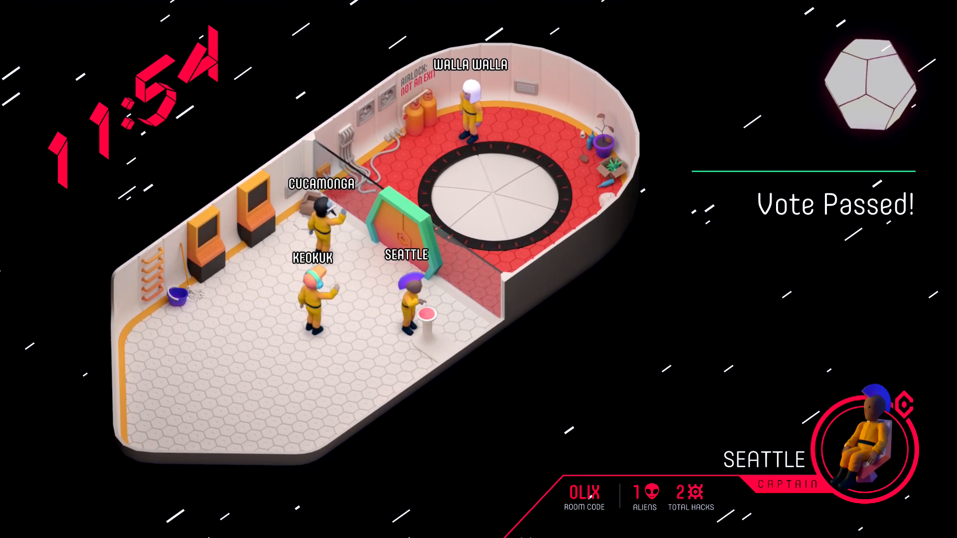